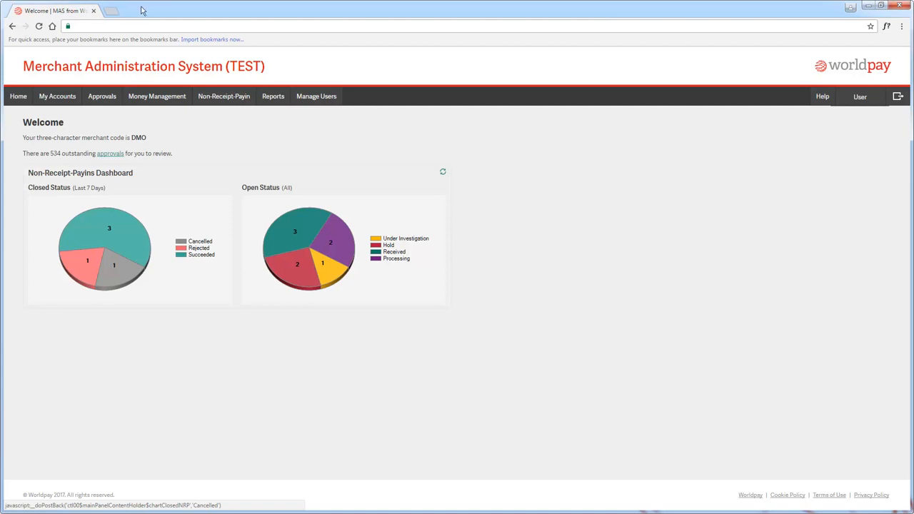
pyautogui.moveTo(300, 96)
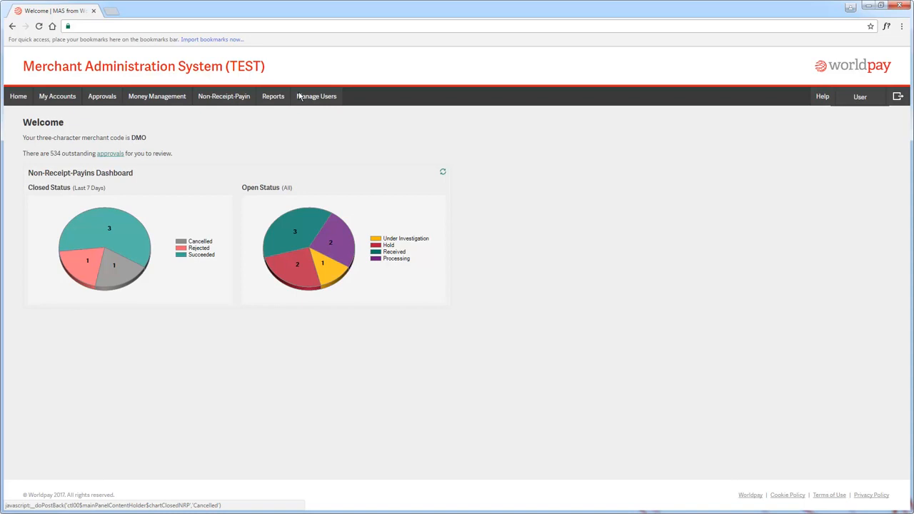
# View the existing user table, then go to the Register New User page listing ten registrations.
pyautogui.click(317, 97)
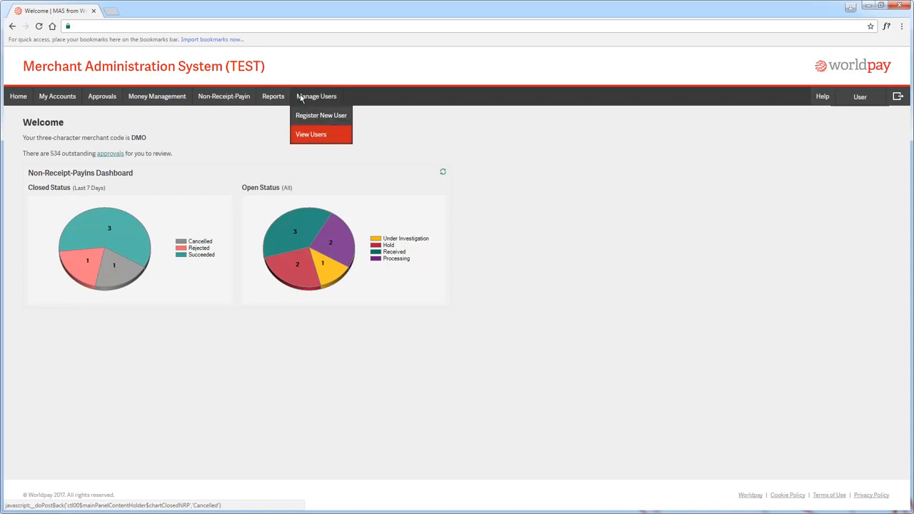
pyautogui.click(311, 134)
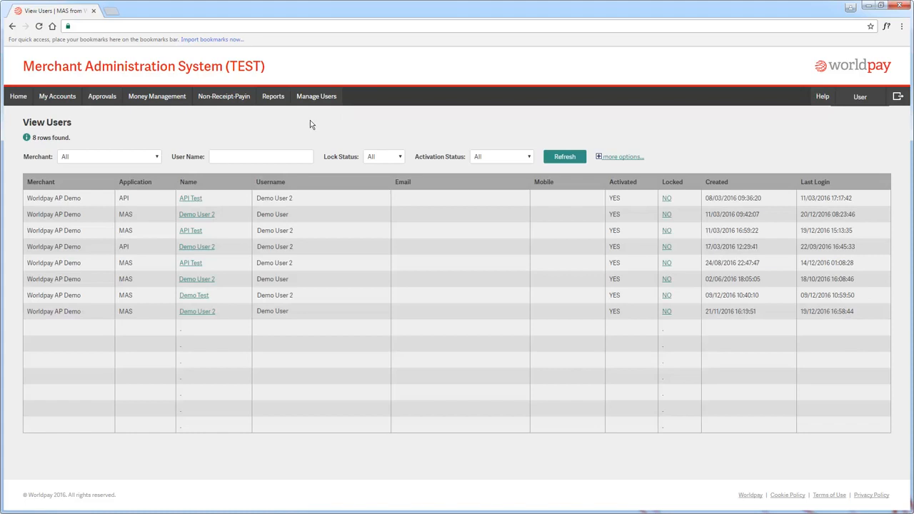
pyautogui.moveTo(313, 100)
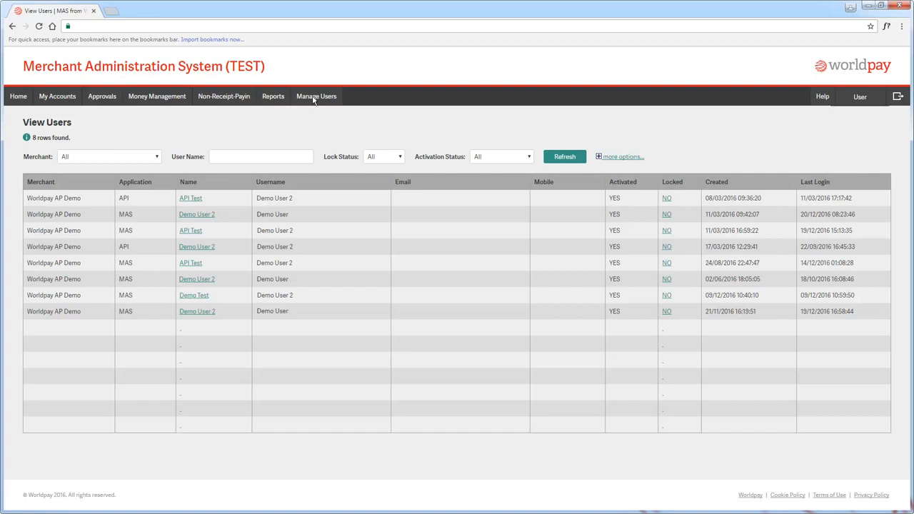
pyautogui.click(317, 95)
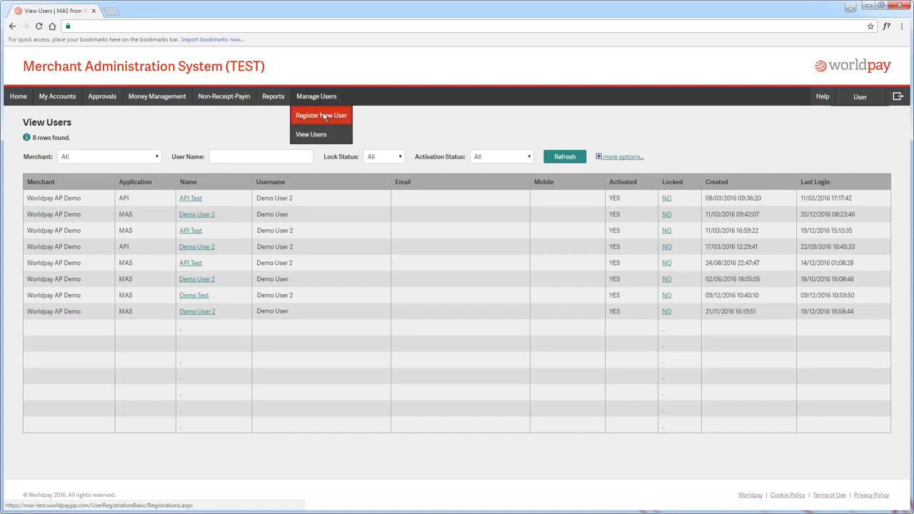
pyautogui.click(320, 115)
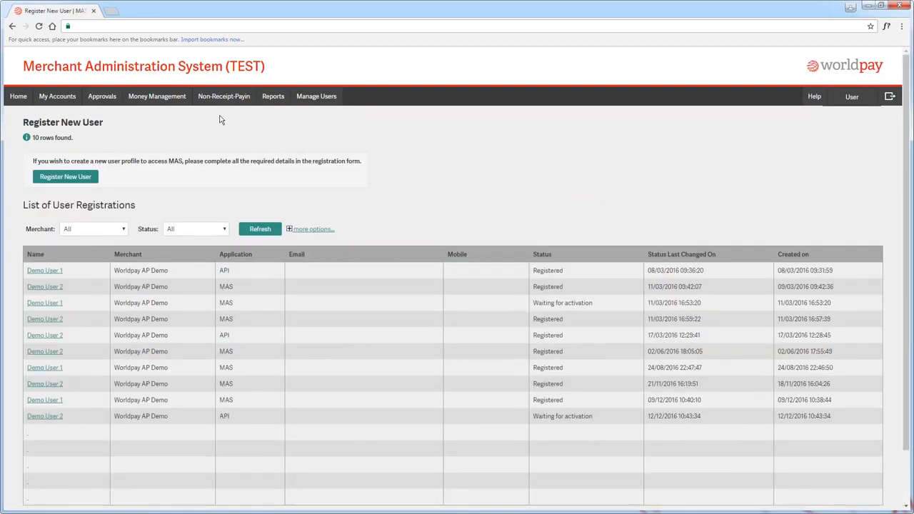
# Start a blank new-user registration form with merchant and application pre-filled.
pyautogui.click(65, 177)
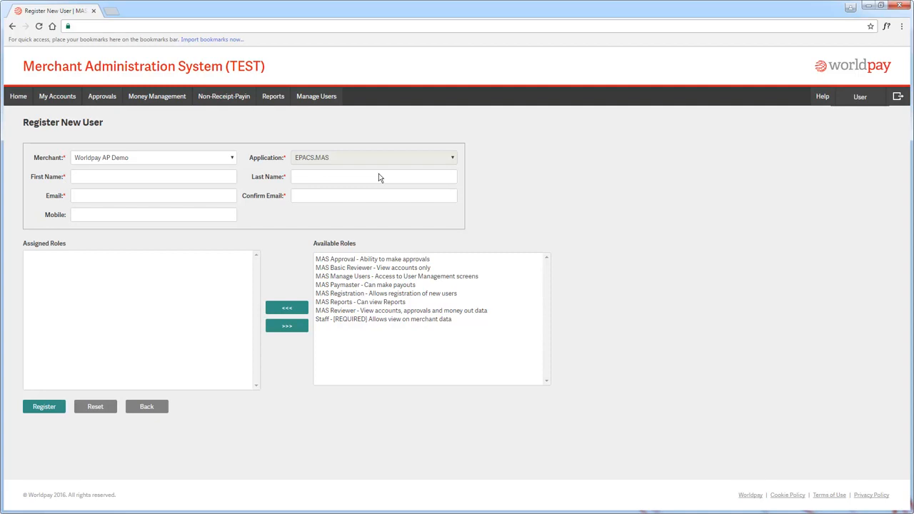
pyautogui.click(859, 96)
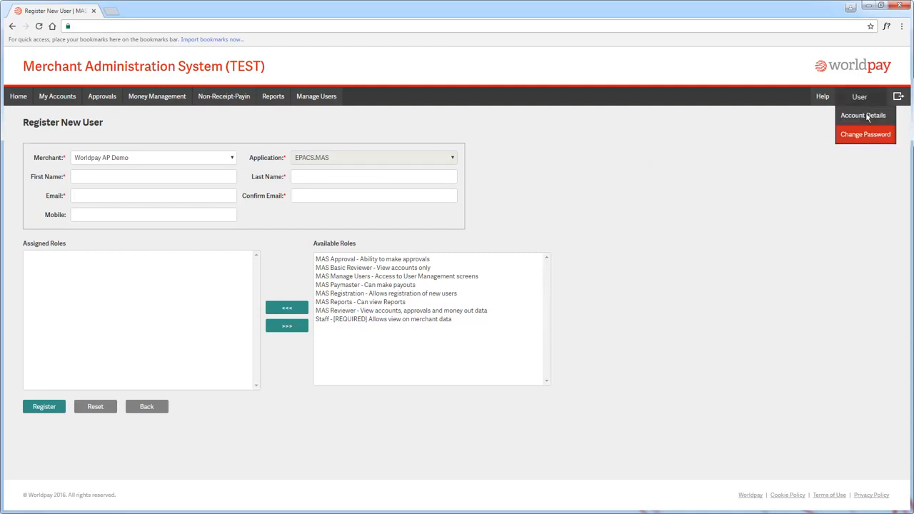
# View the Change Password form, then go to the Help FAQ page.
pyautogui.click(866, 134)
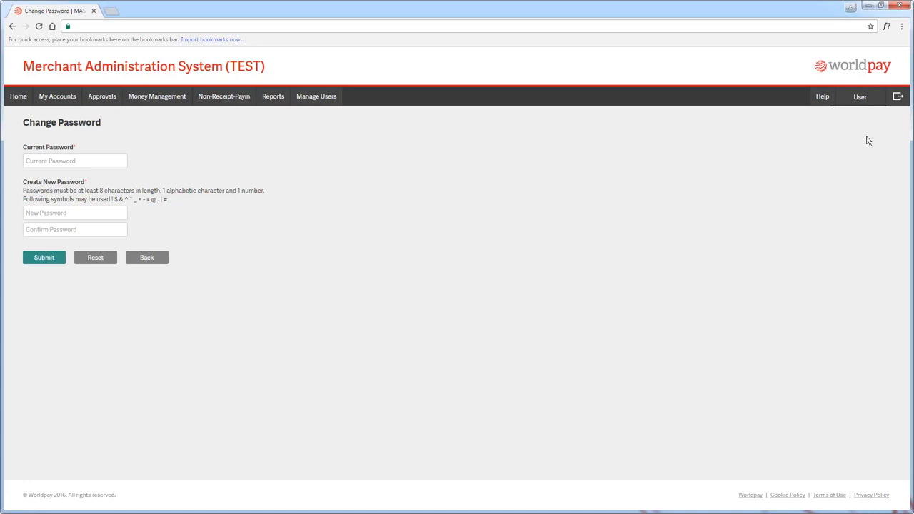
pyautogui.click(822, 96)
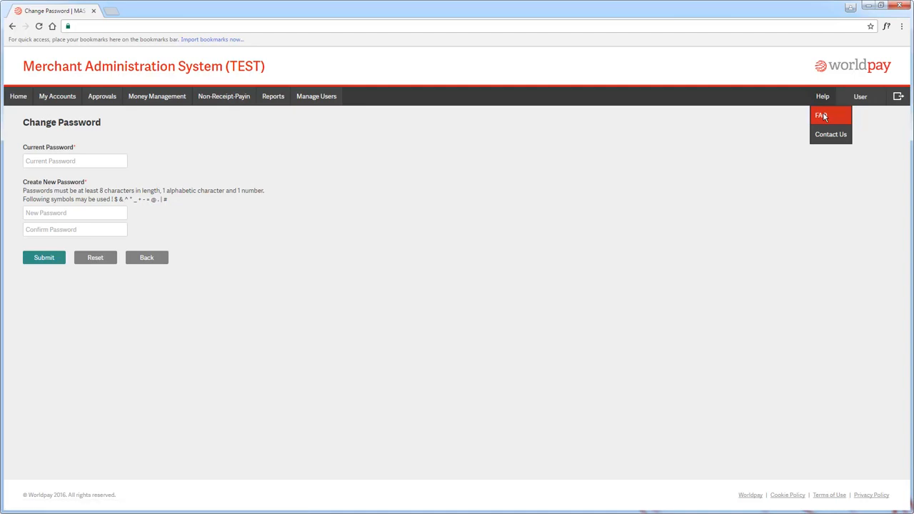
pyautogui.click(821, 116)
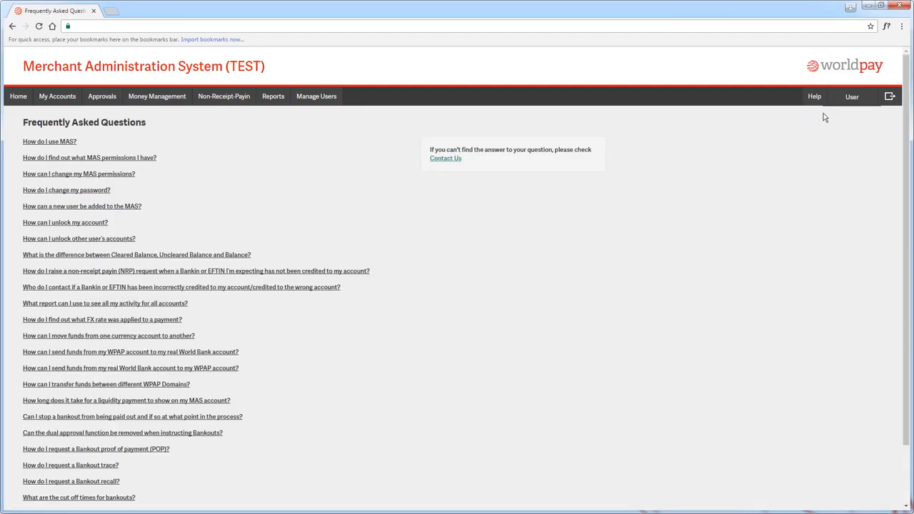